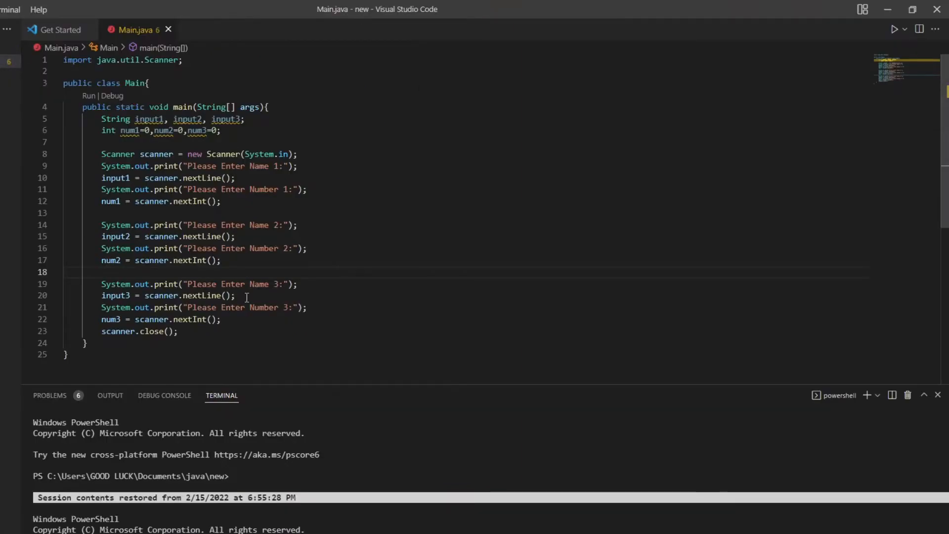
{"action": "mouse_move", "coordinate": [654, 233]}
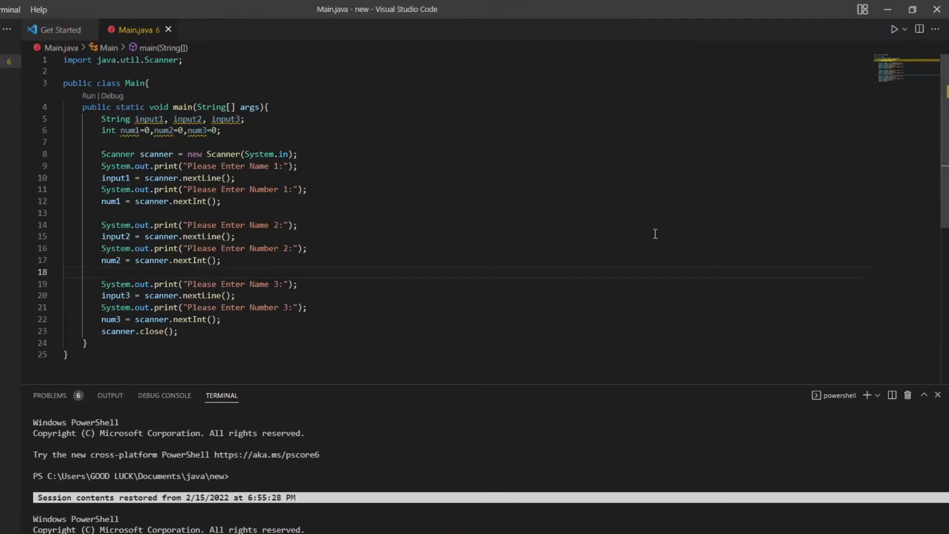
{"action": "mouse_move", "coordinate": [434, 280]}
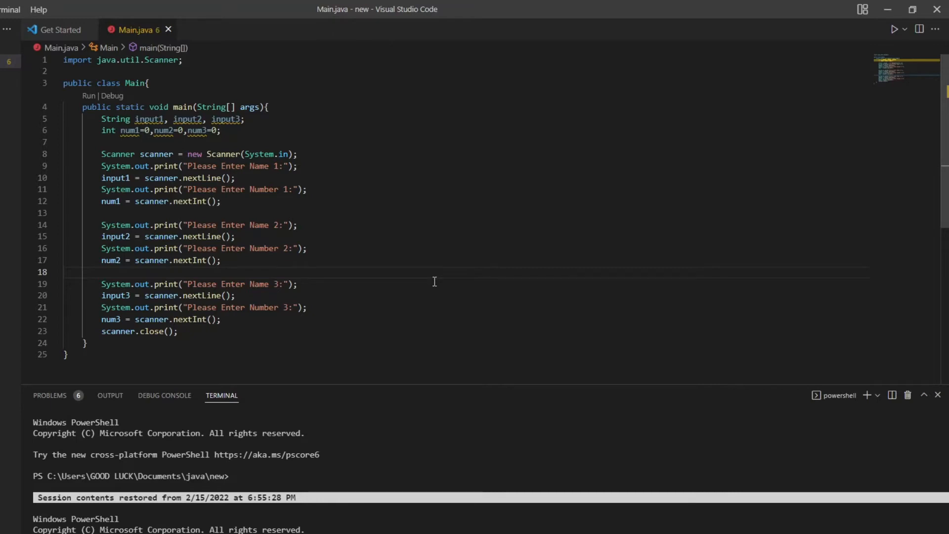
{"action": "mouse_move", "coordinate": [889, 37]}
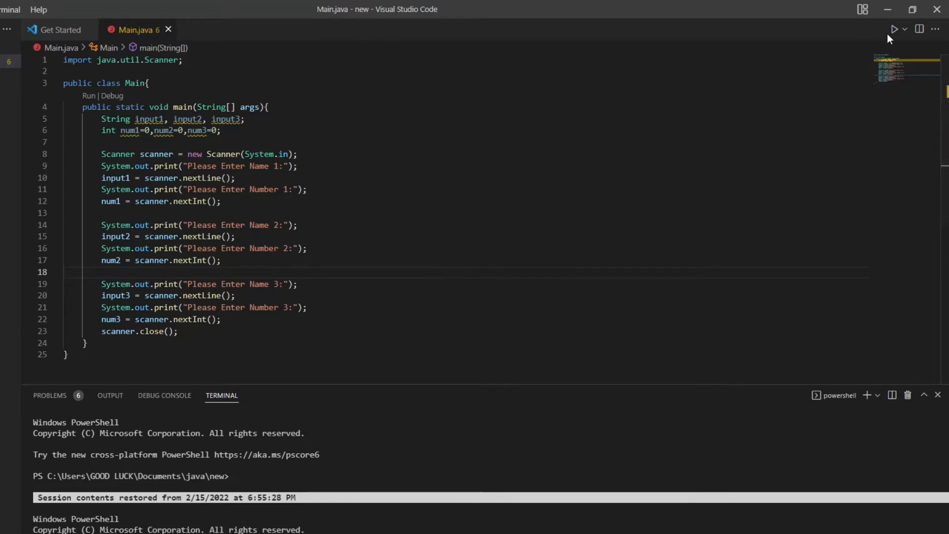
Step: Run Main and answer with name 'Ahmad' and number 34, showing Names 2 and 3 skipped
{"action": "left_click", "coordinate": [896, 28]}
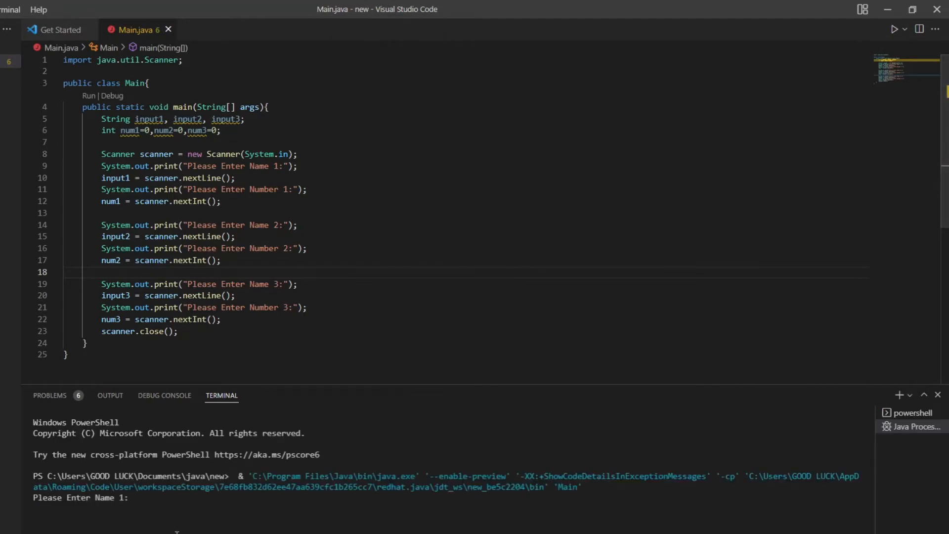
{"action": "left_click", "coordinate": [171, 497]}
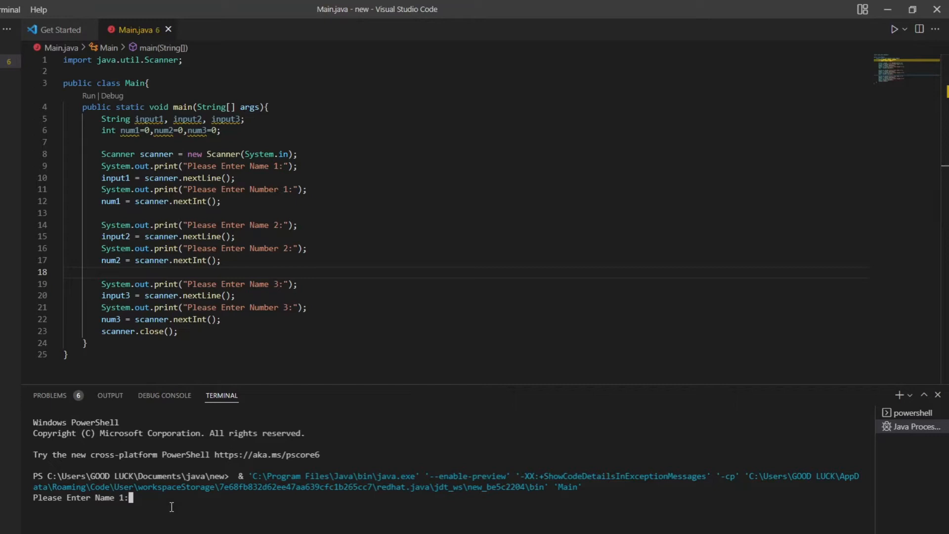
{"action": "type", "text": "A"}
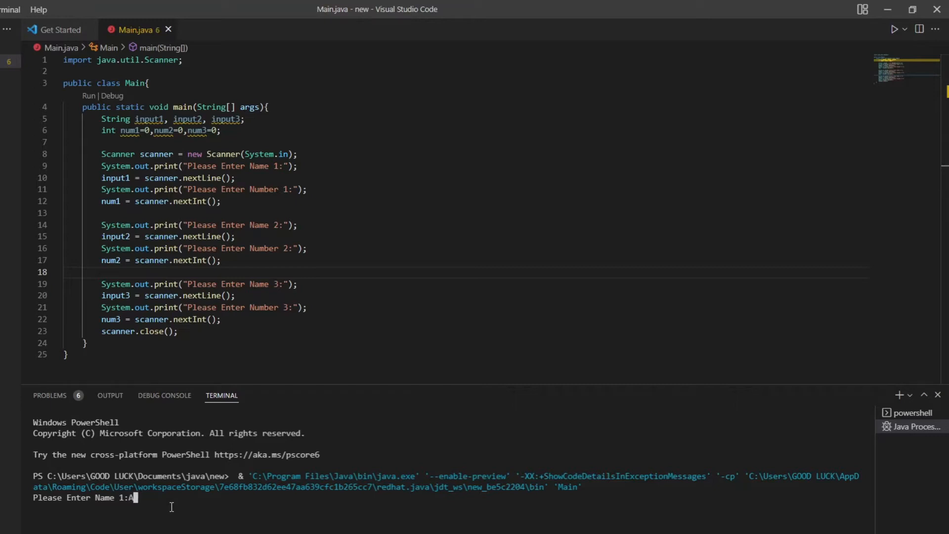
{"action": "type", "text": "hmad"}
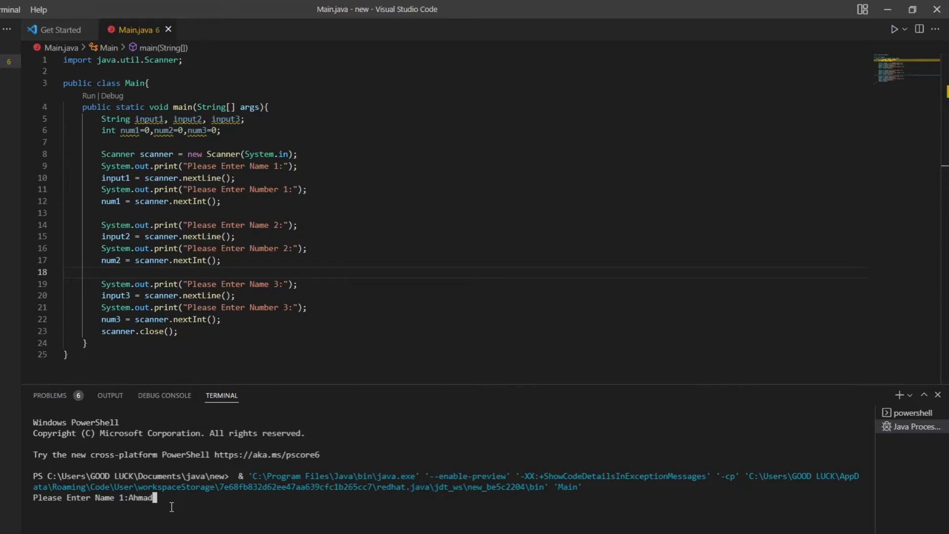
{"action": "key", "text": "Return"}
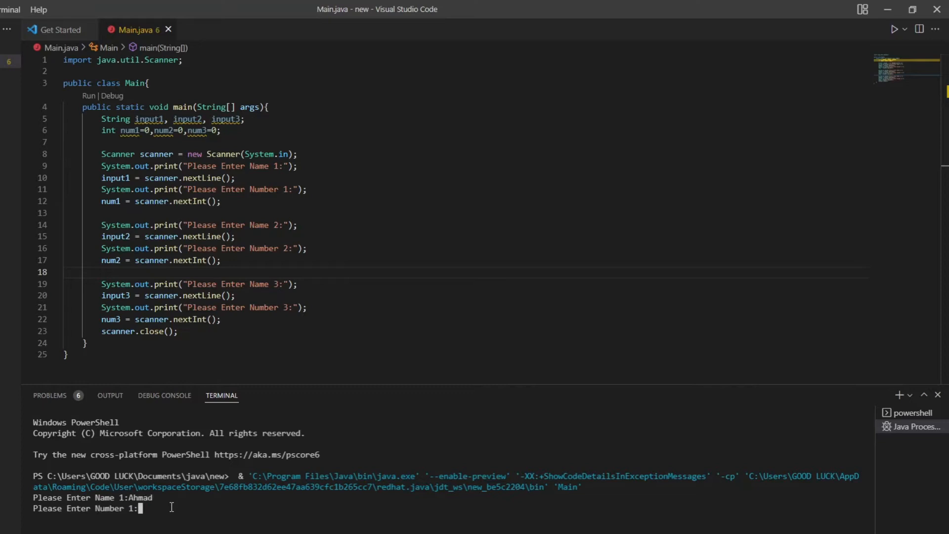
{"action": "type", "text": "34"}
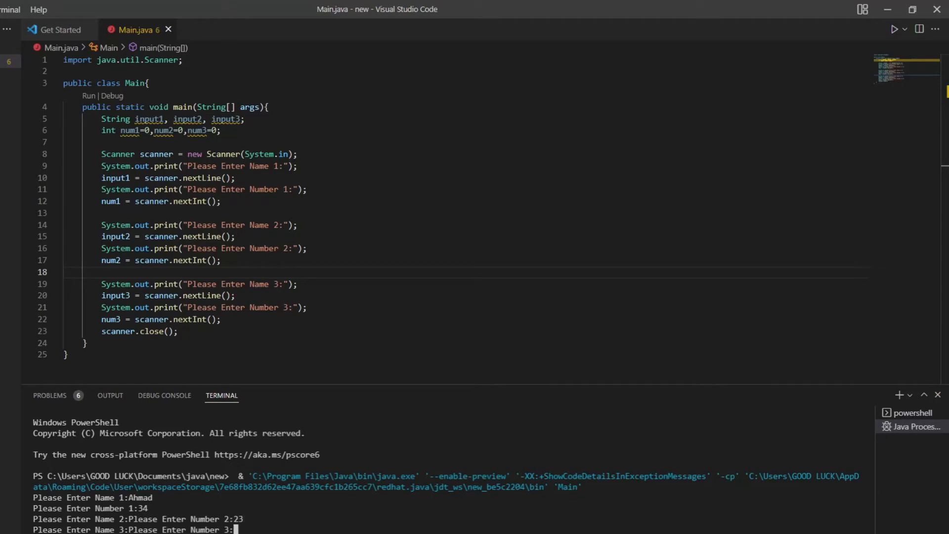
{"action": "type", "text": "34"}
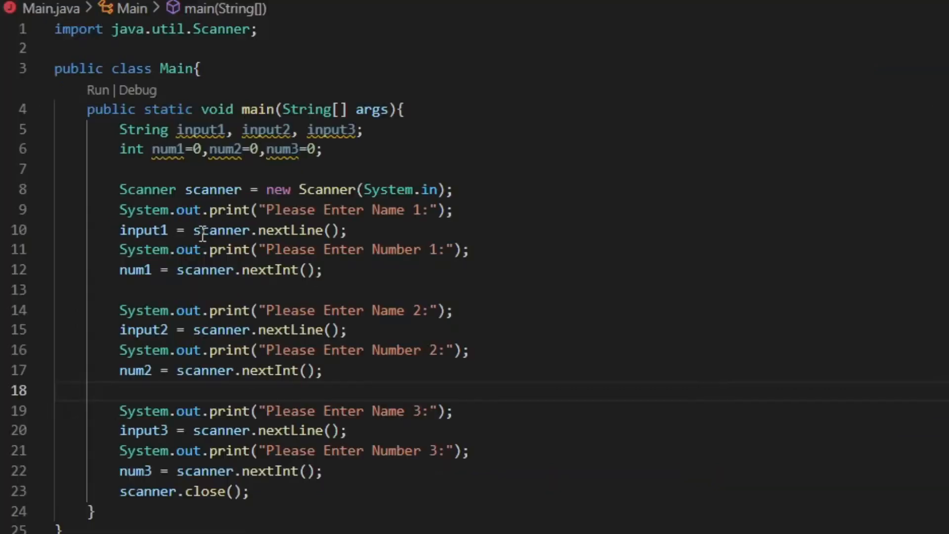
{"action": "mouse_move", "coordinate": [294, 314]}
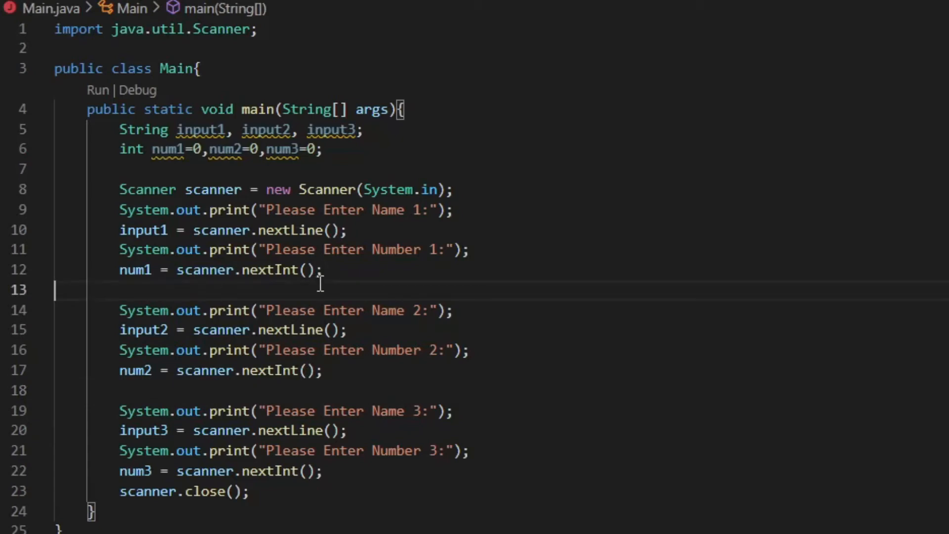
Step: Insert scanner.nextLine() on a new line after num1 = scanner.nextInt()
{"action": "key", "text": "Enter"}
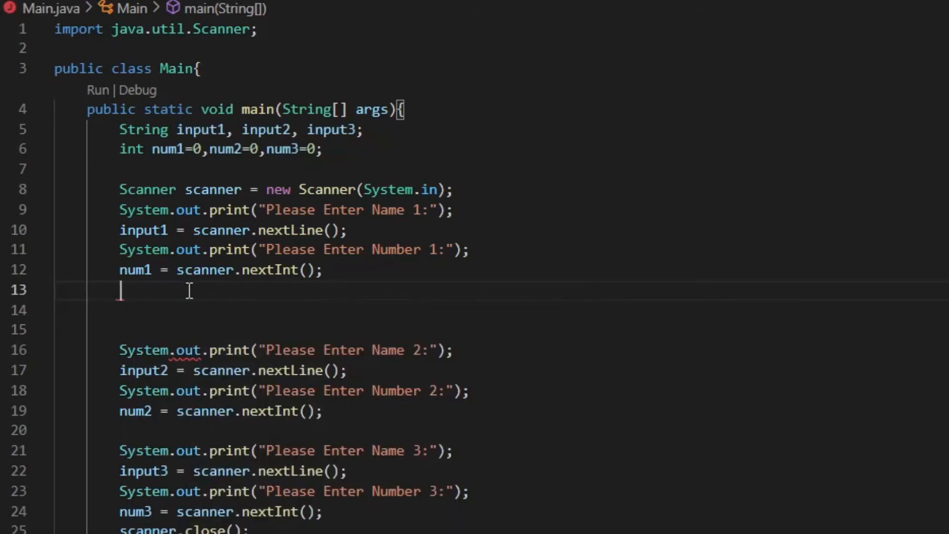
{"action": "type", "text": "s"}
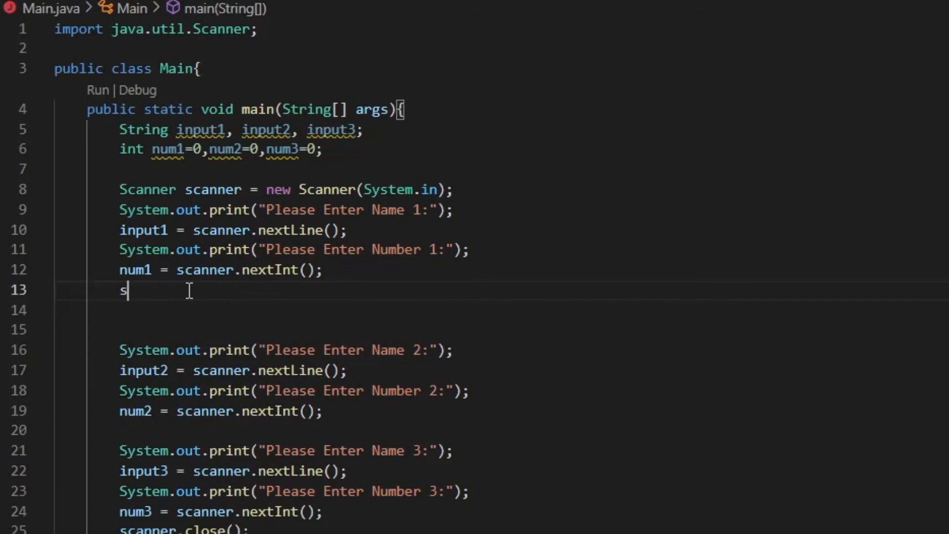
{"action": "type", "text": "canner.nextLine();"}
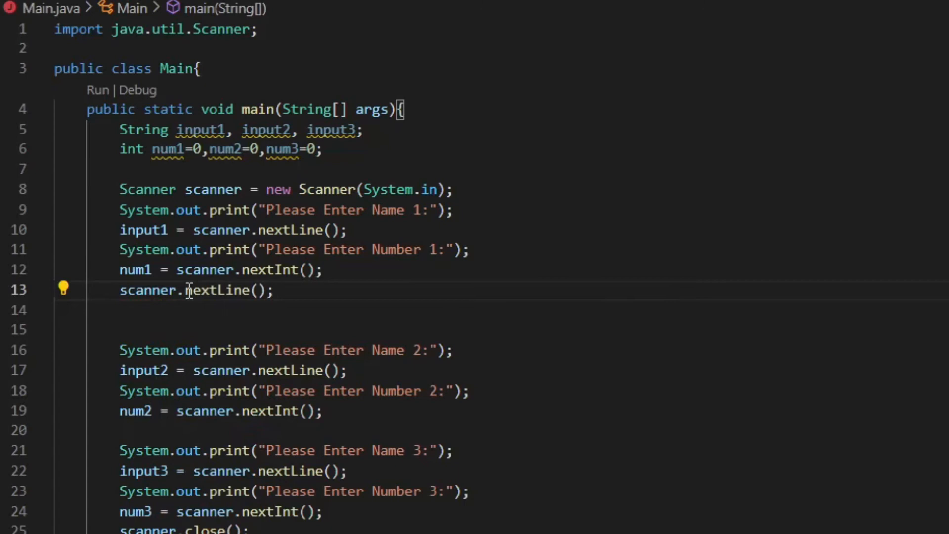
{"action": "left_click", "coordinate": [898, 27]}
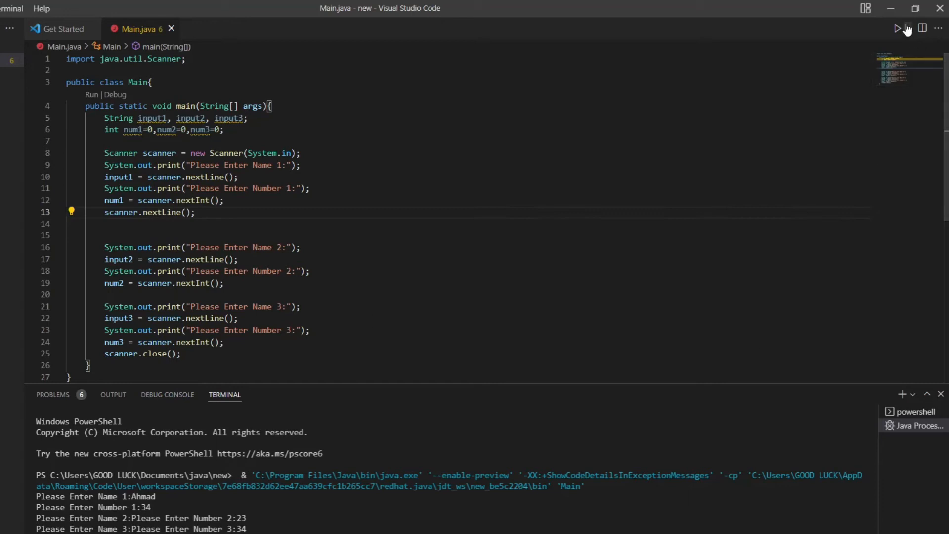
Step: Rerun and answer name 'a', number 12 and second name 'muz', showing Name 3 still skipped
{"action": "left_click", "coordinate": [897, 28]}
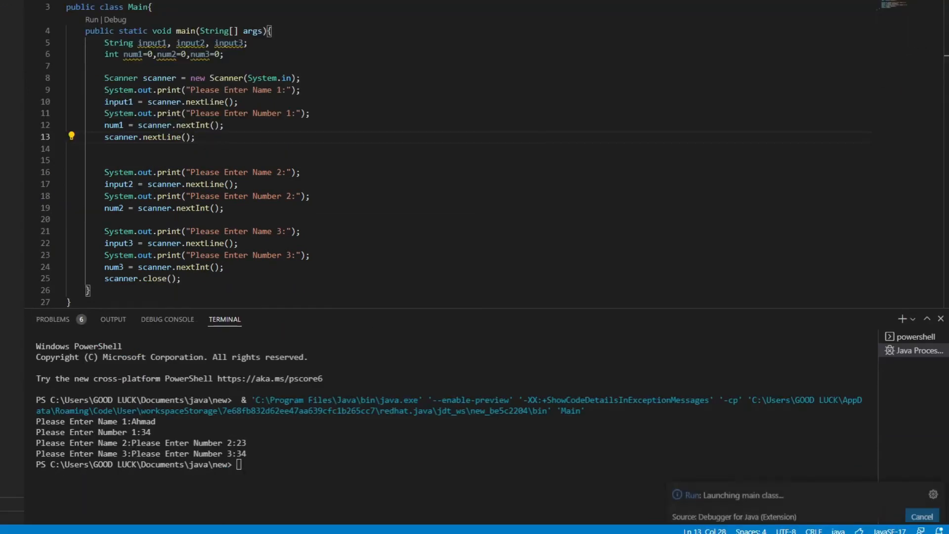
{"action": "left_click", "coordinate": [91, 20]}
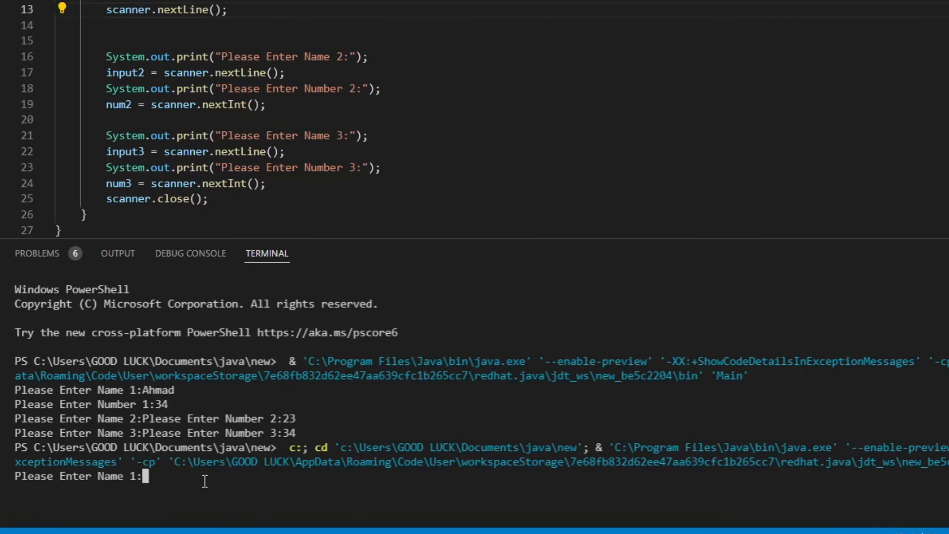
{"action": "type", "text": "aiman"}
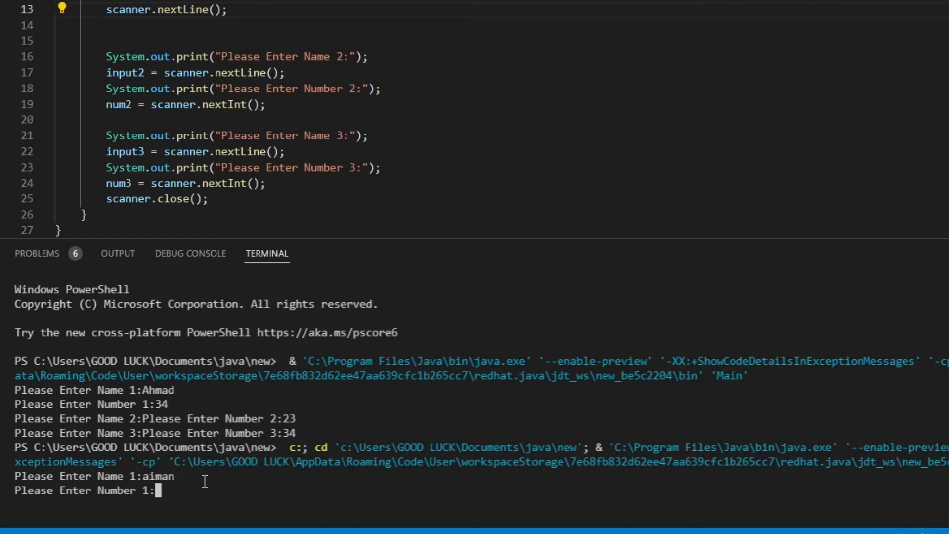
{"action": "type", "text": "12"}
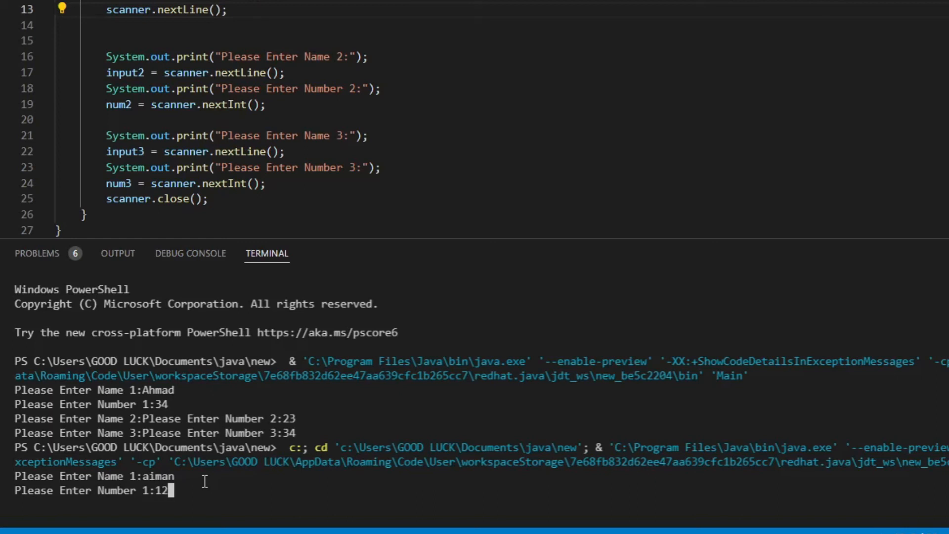
{"action": "key", "text": "Return"}
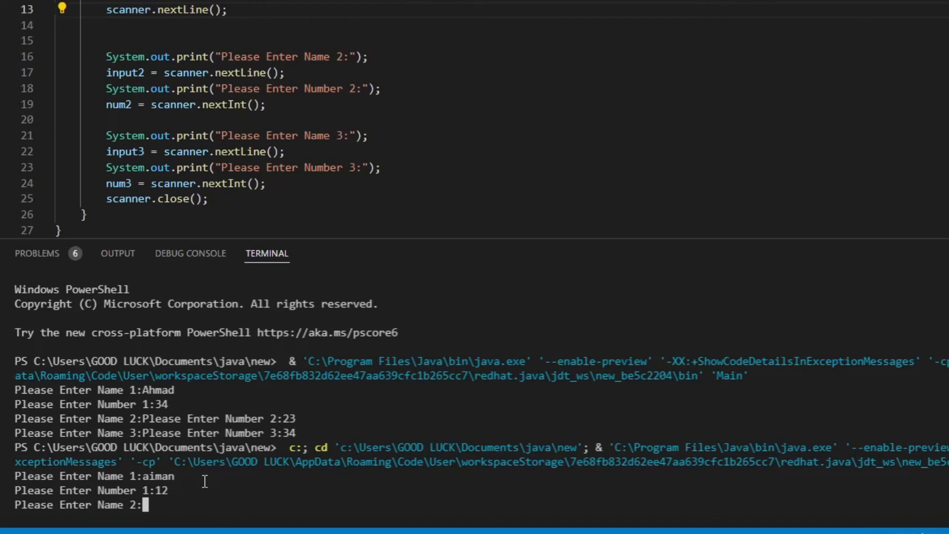
{"action": "type", "text": "muz"}
{"action": "type", "text": "34"}
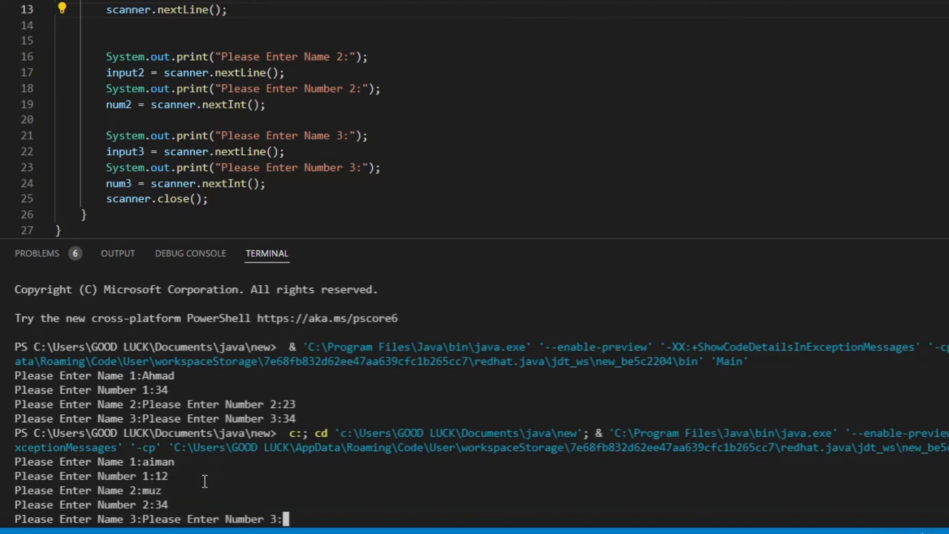
{"action": "mouse_move", "coordinate": [116, 408]}
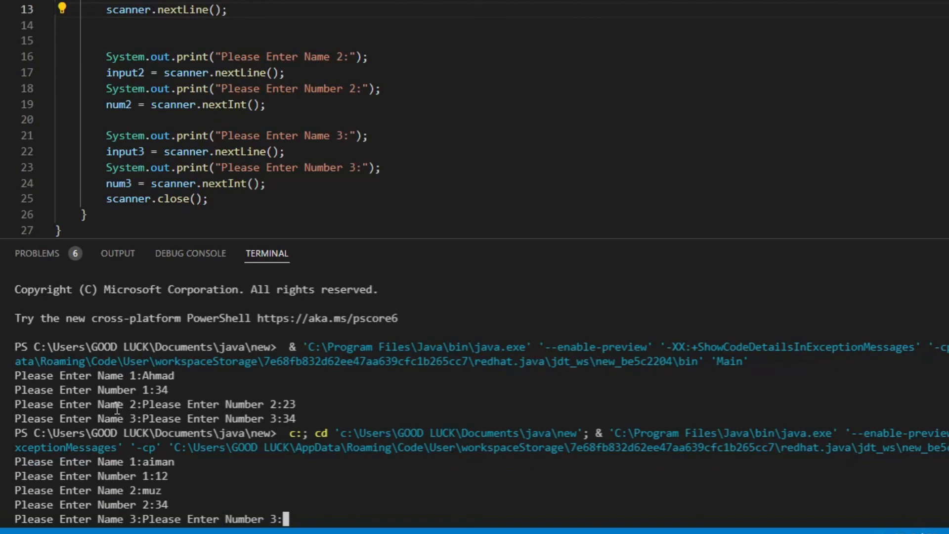
{"action": "mouse_move", "coordinate": [197, 17]}
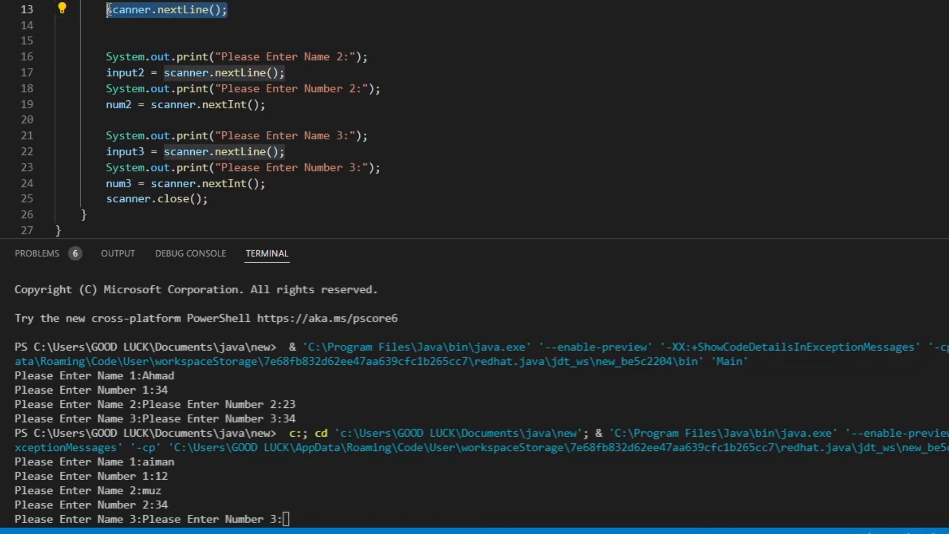
{"action": "mouse_move", "coordinate": [513, 92]}
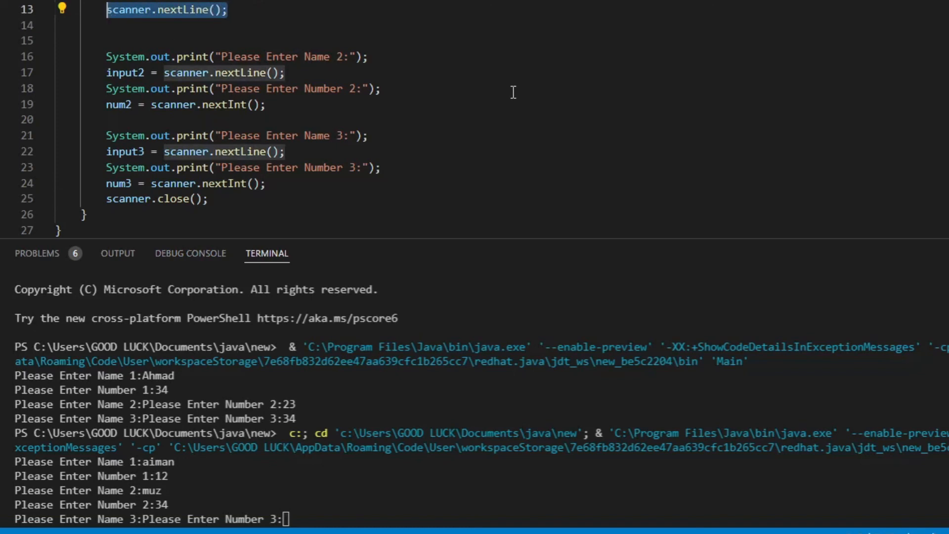